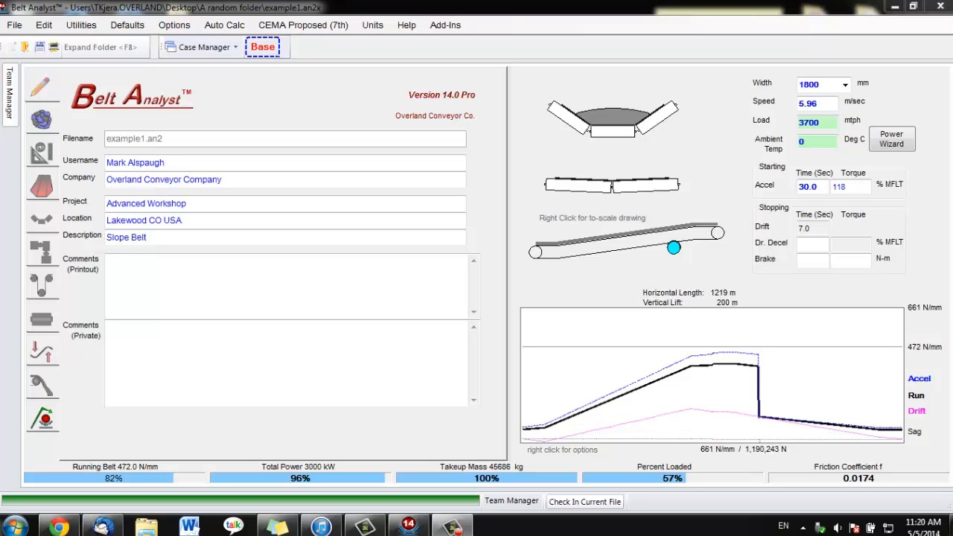
Step: View the belt's Top Cover Rubber Type options (Default/Good/LRR), then go to the idler page
click(42, 186)
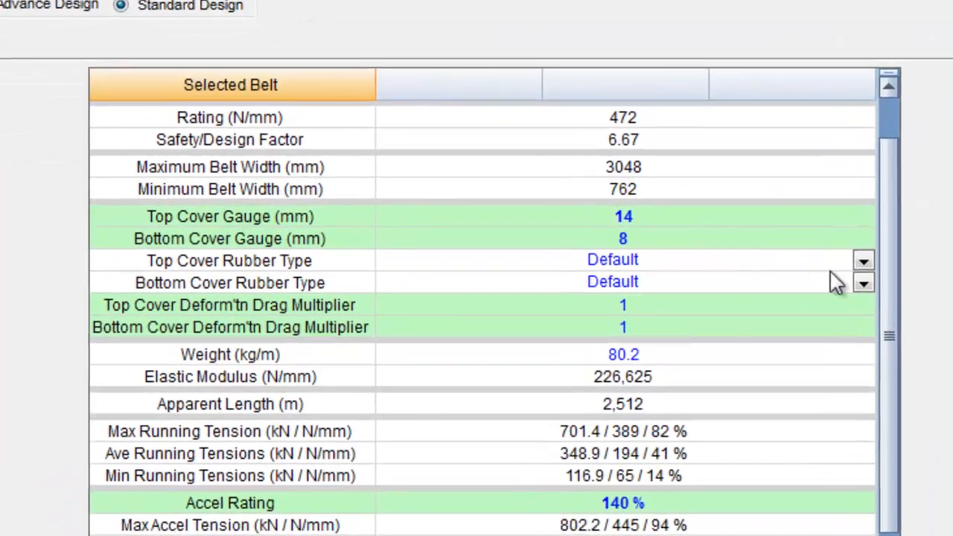
click(864, 259)
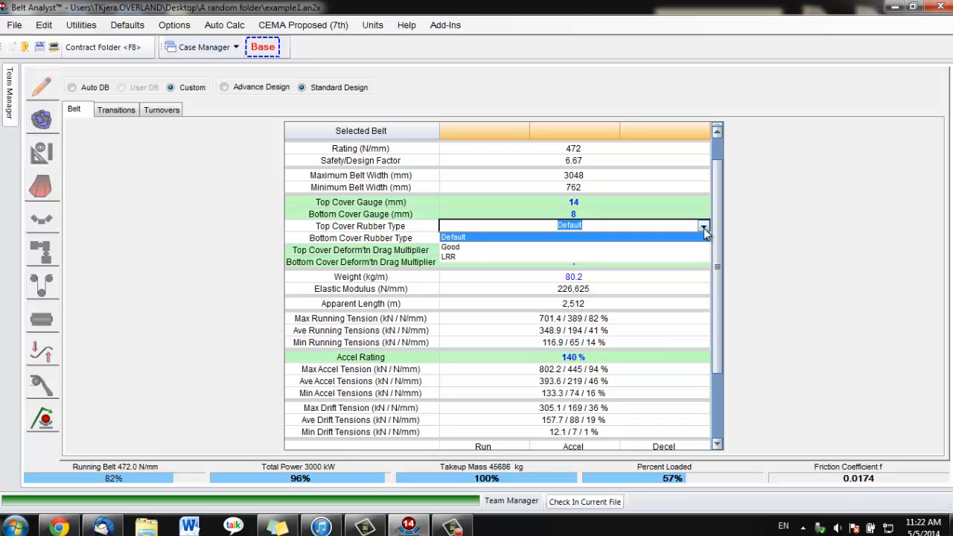
click(42, 221)
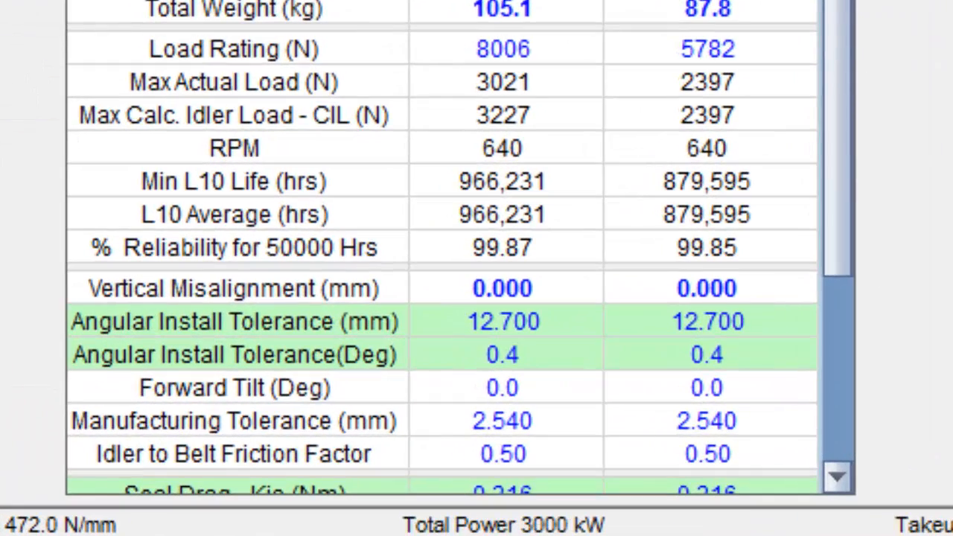
scroll(down, 3)
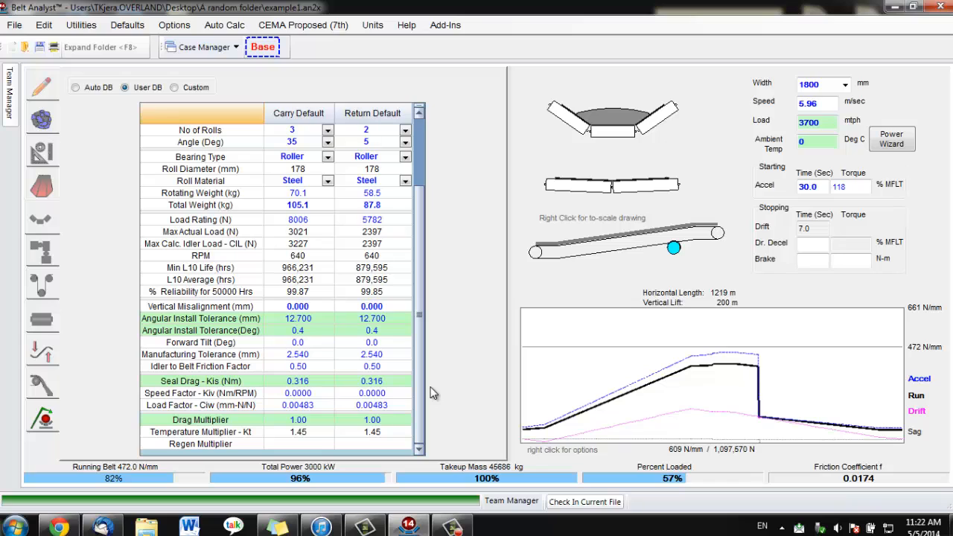
mouse_move(435, 410)
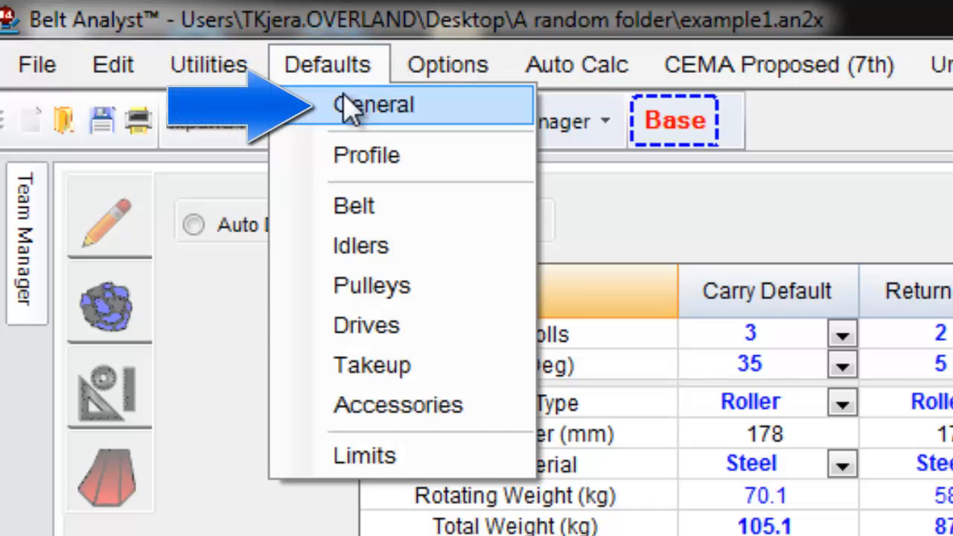
click(374, 105)
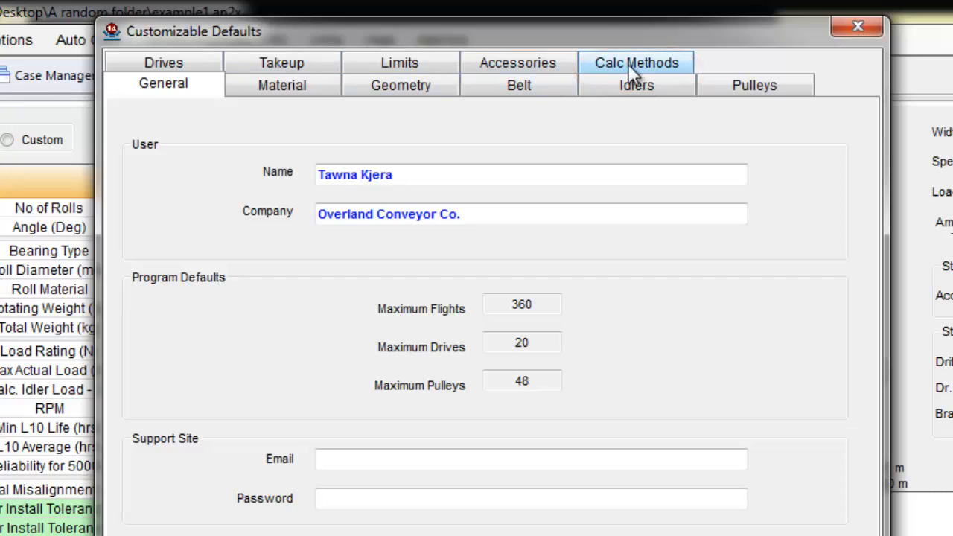
click(636, 62)
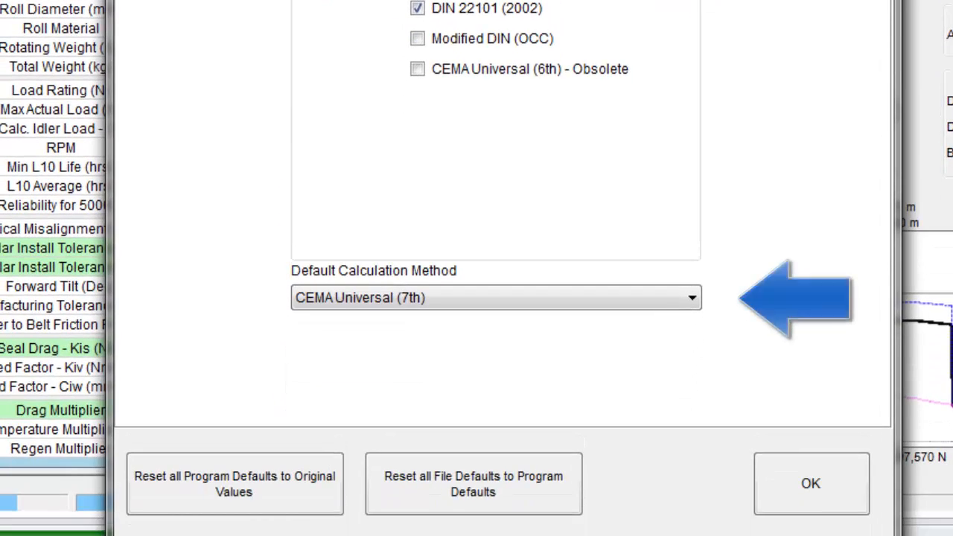
mouse_move(648, 271)
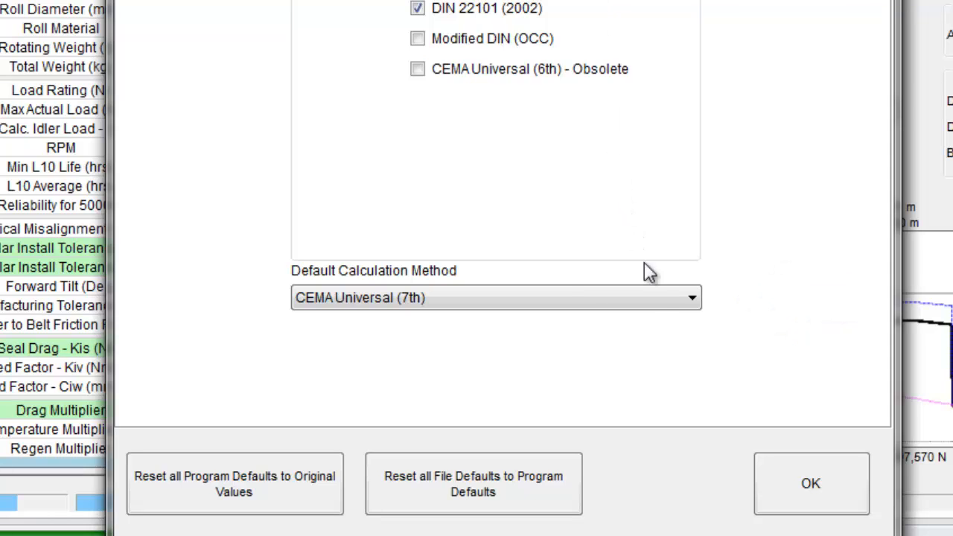
click(692, 298)
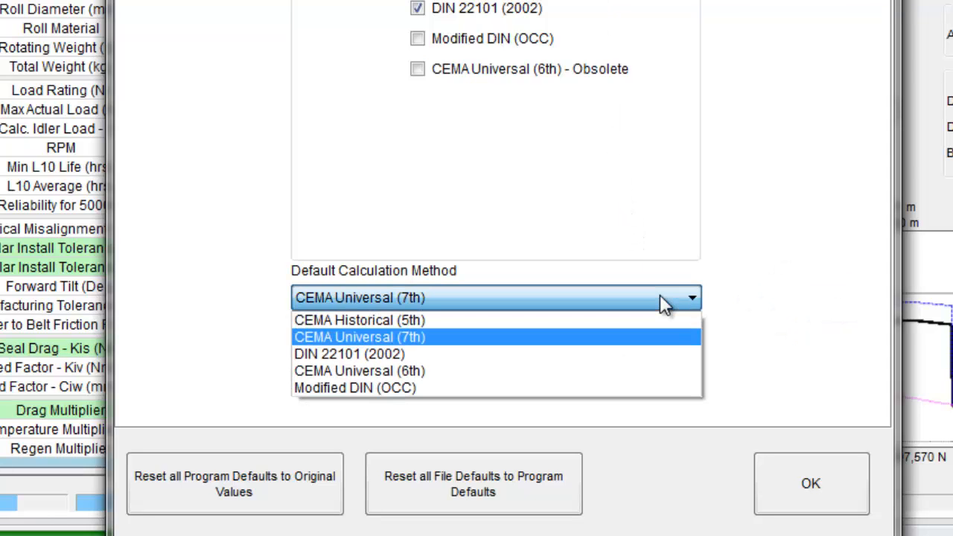
click(359, 337)
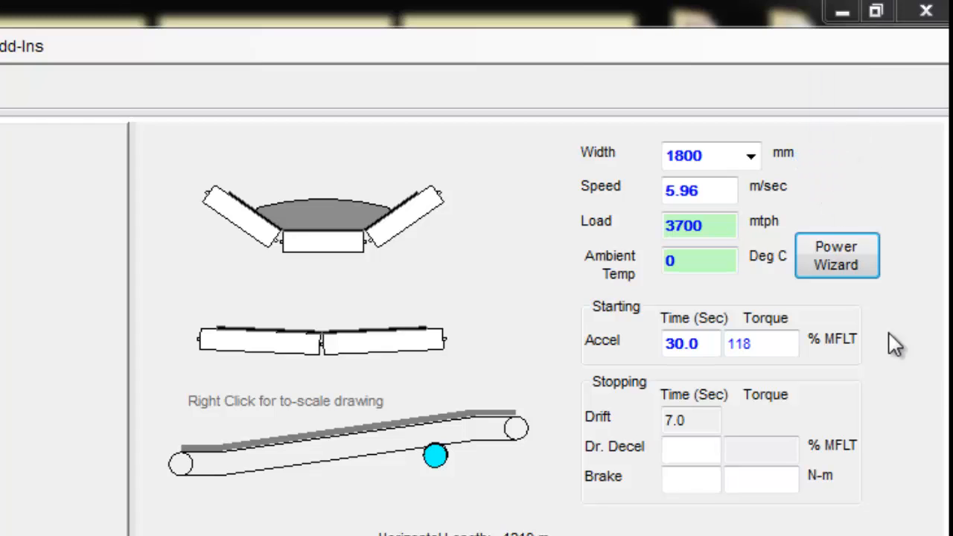
Step: Bring up the Power Wizard sweep across idler drag, install tolerance, cover and temperature
click(837, 256)
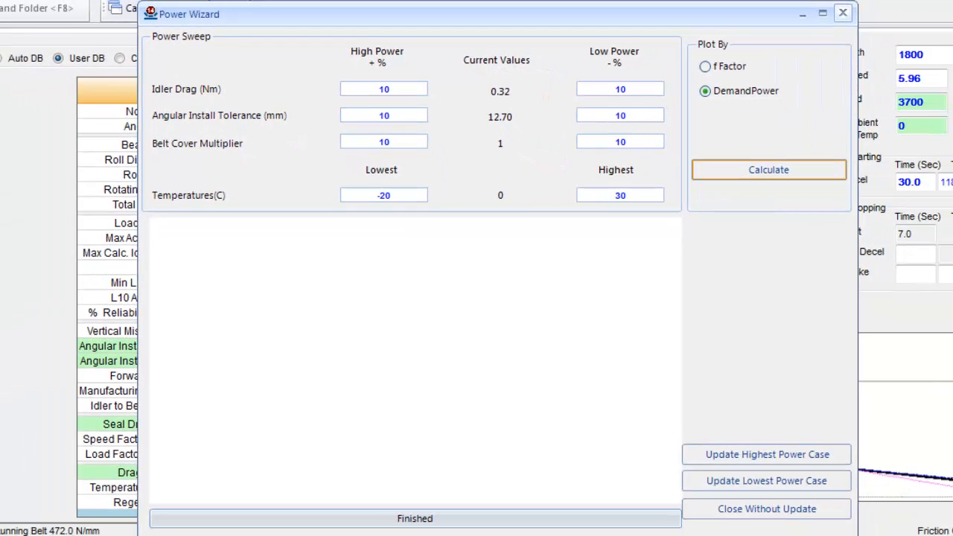
Step: Rerun the power sweep with lowest temperature -40 °C and close without updating cases
triple_click(385, 196)
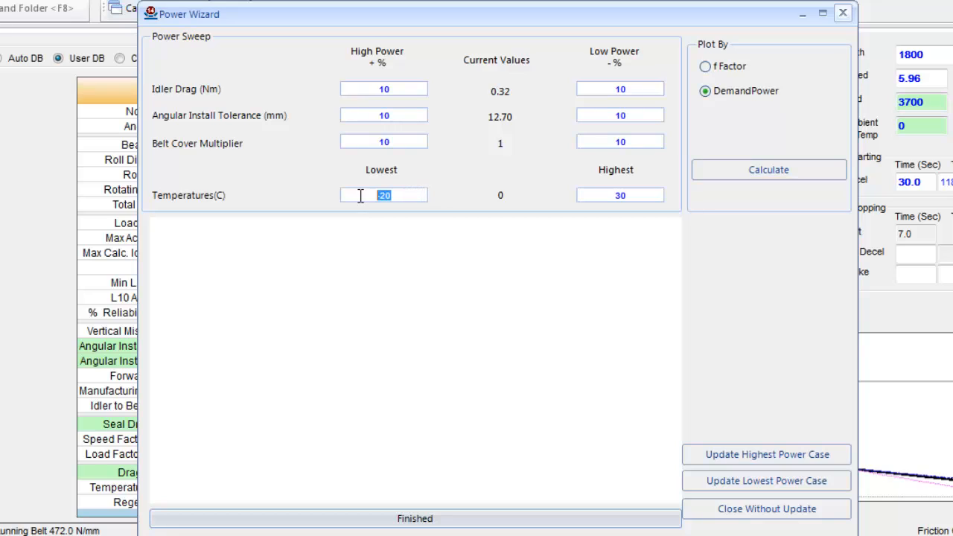
text(-40)
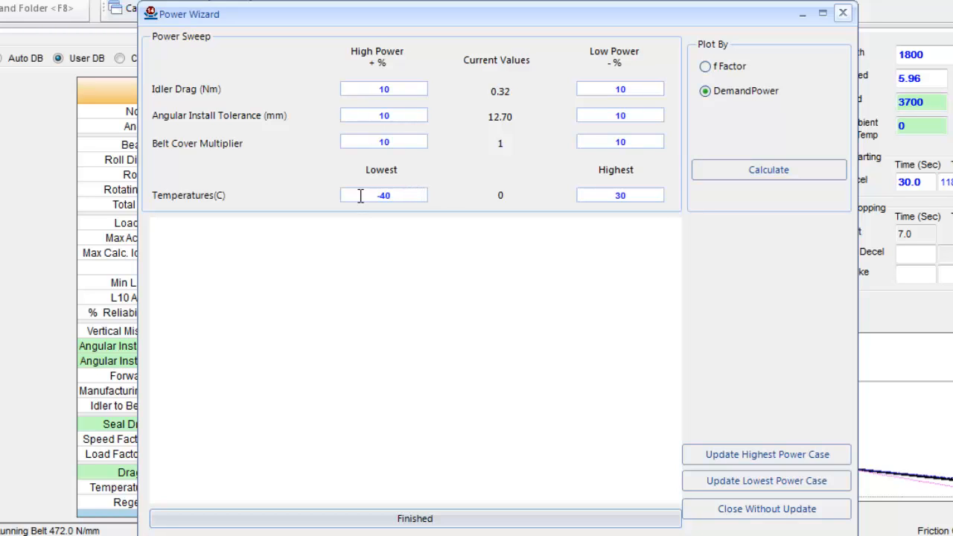
click(769, 170)
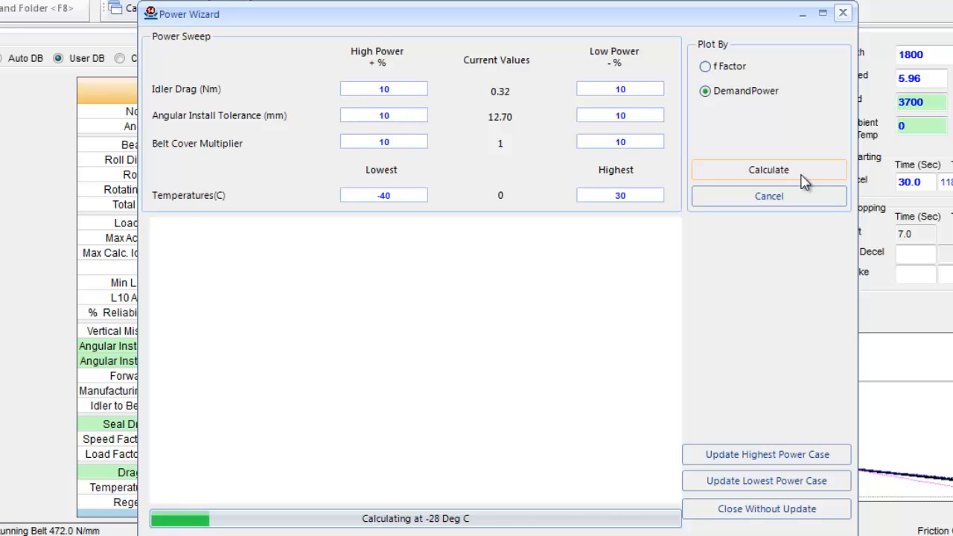
click(768, 170)
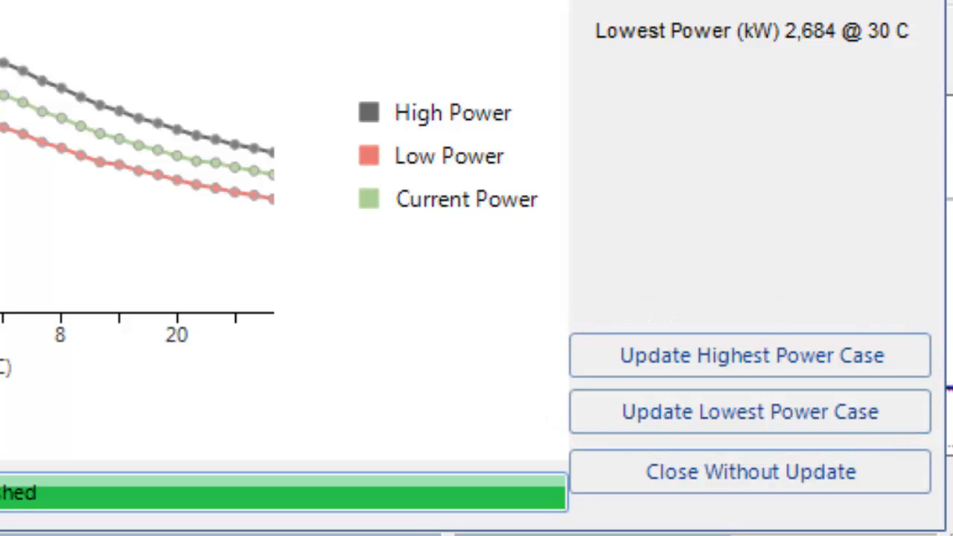
click(749, 471)
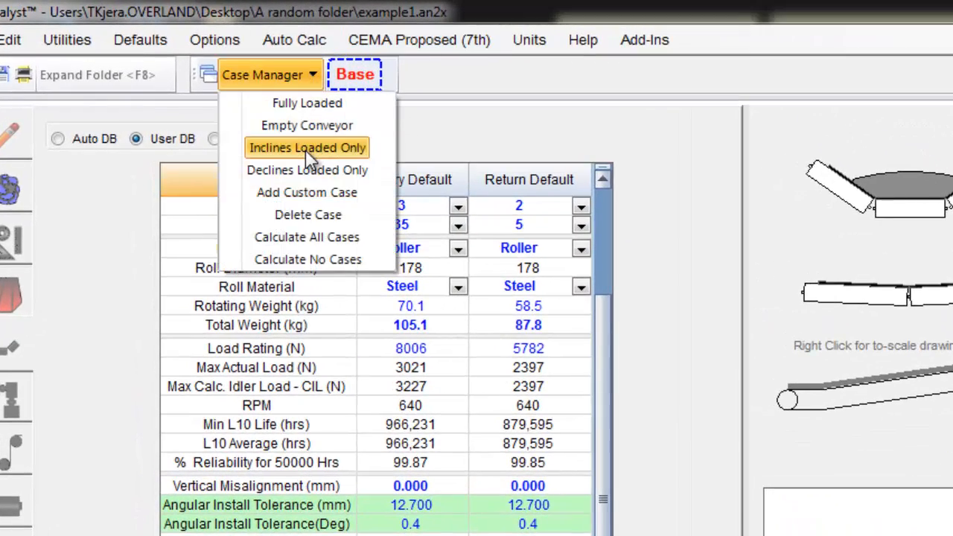
Step: Add an Inclines Loaded Only case from the Case Manager
click(307, 148)
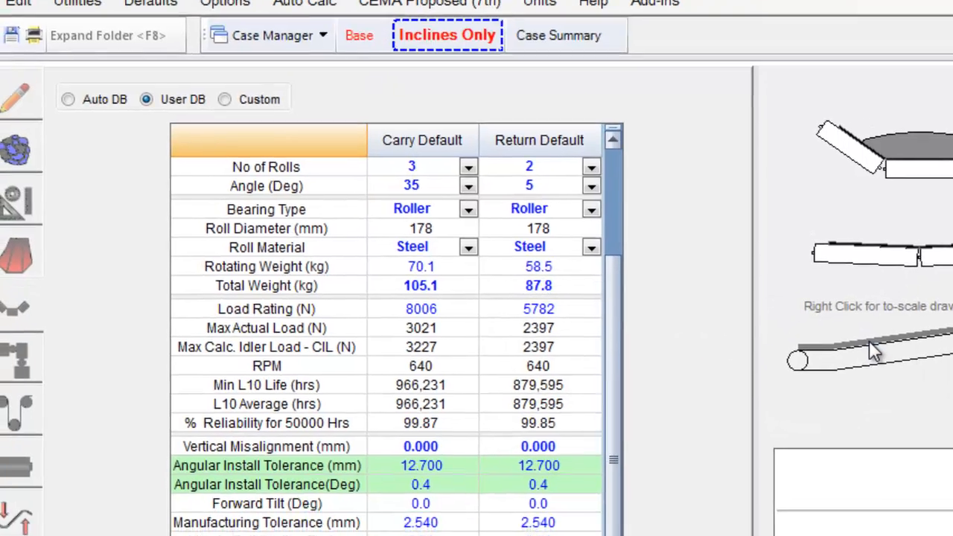
scroll(down, 3)
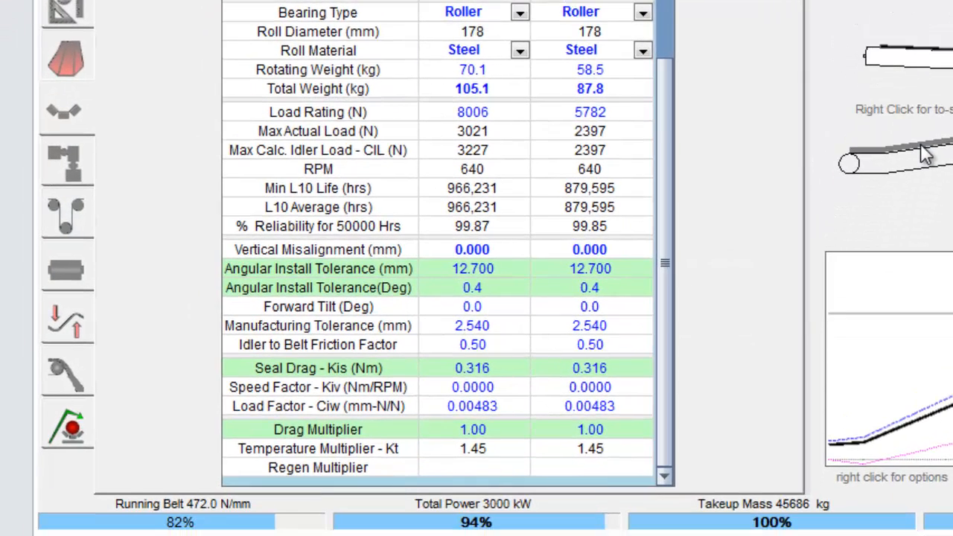
mouse_move(131, 335)
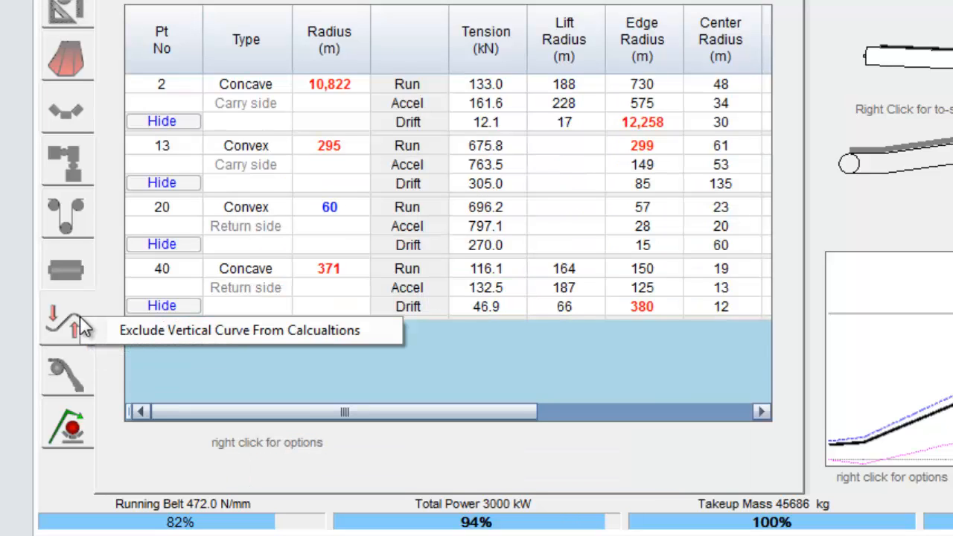
Step: Enter 'tab excluded' as the exception explanation for the vertical curves
click(67, 320)
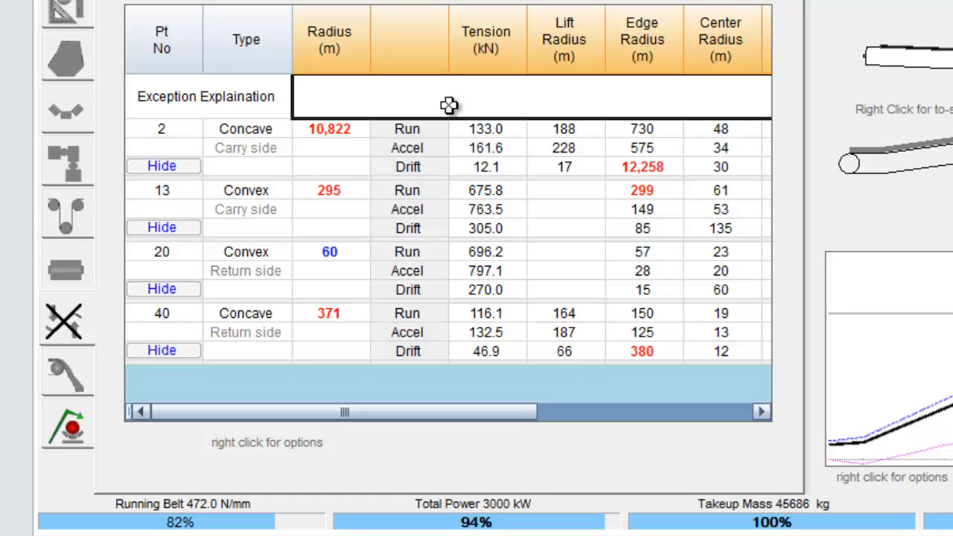
text(tab ex)
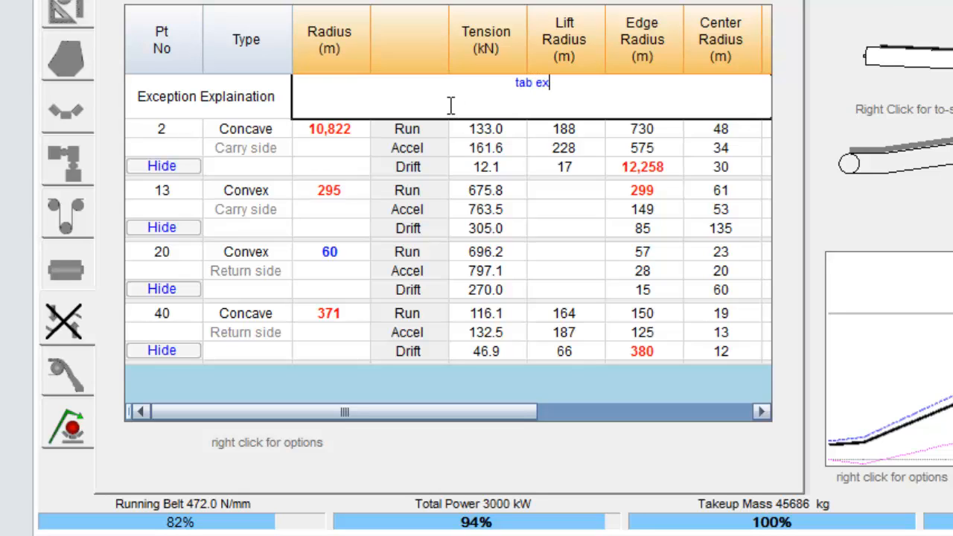
text(cluded)
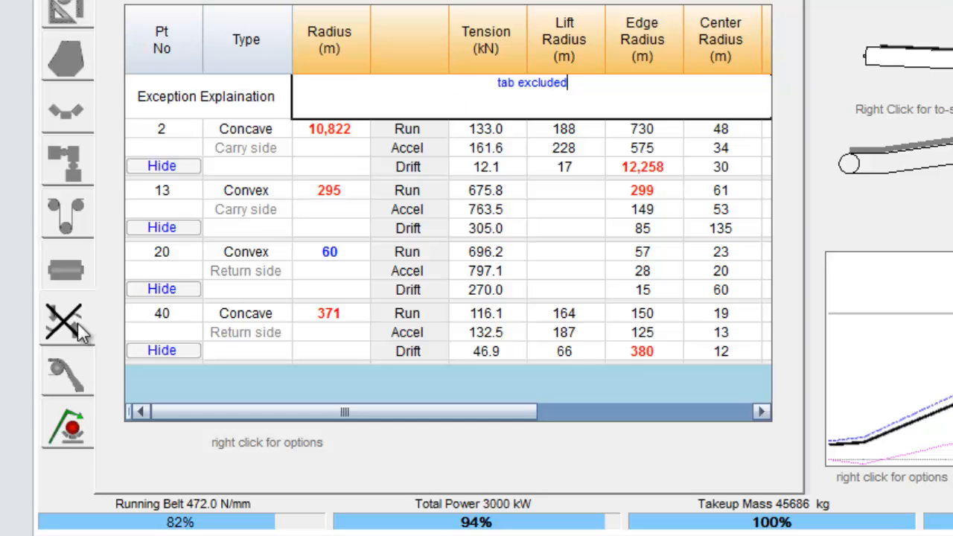
mouse_move(67, 325)
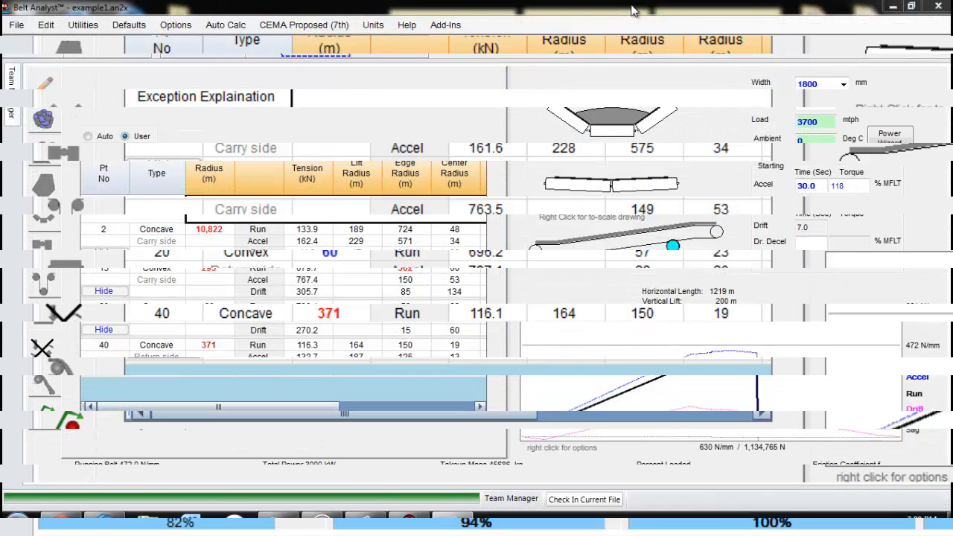
Step: Show the Case Summary comparing Base and Inclines Only, maximized to full screen
click(316, 47)
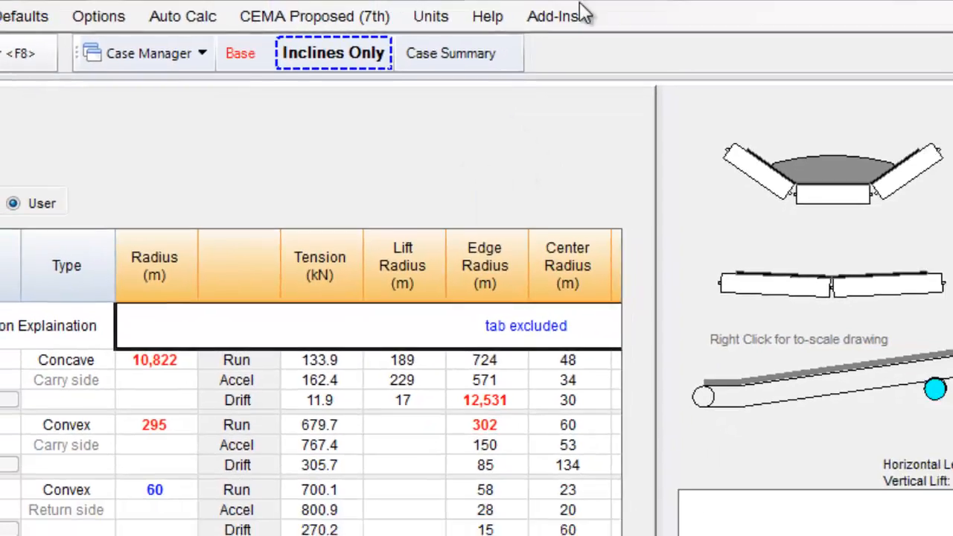
click(450, 54)
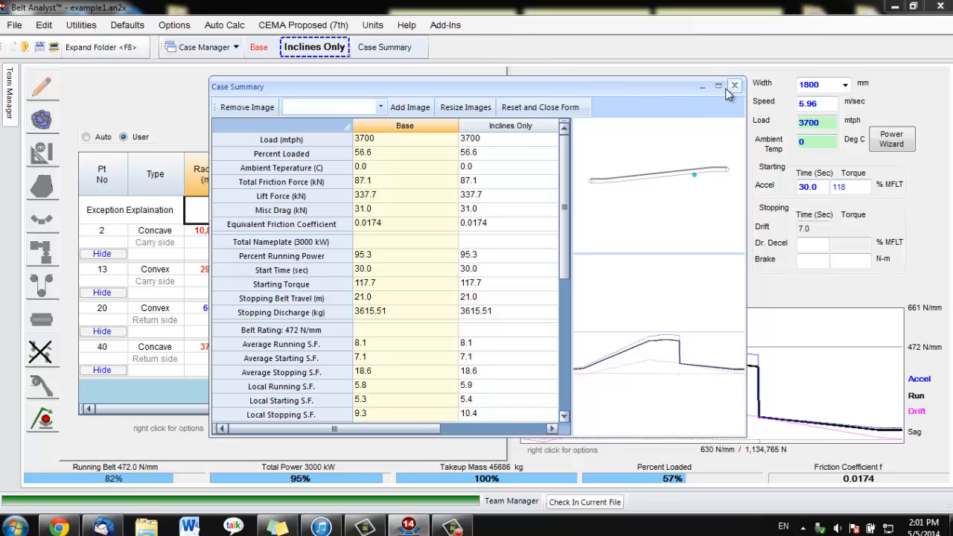
click(718, 85)
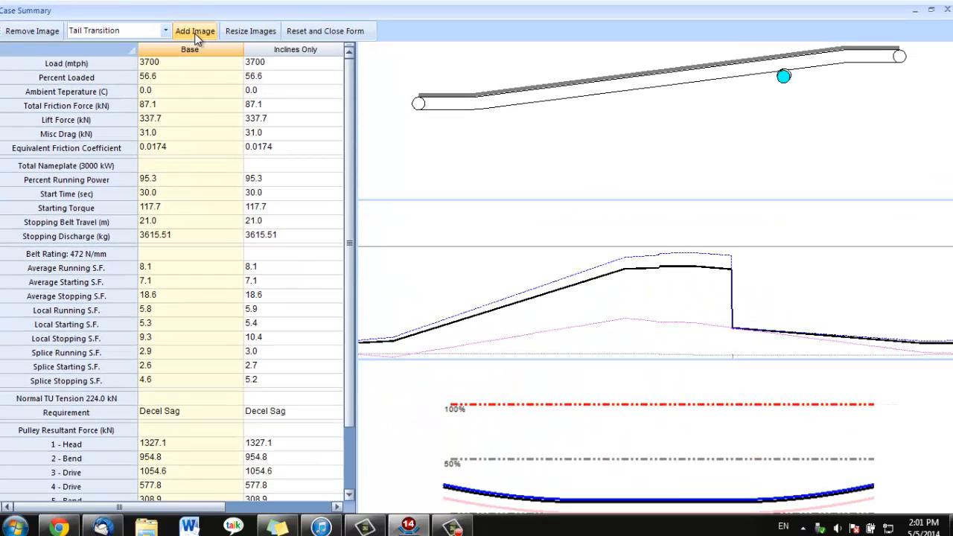
mouse_move(602, 156)
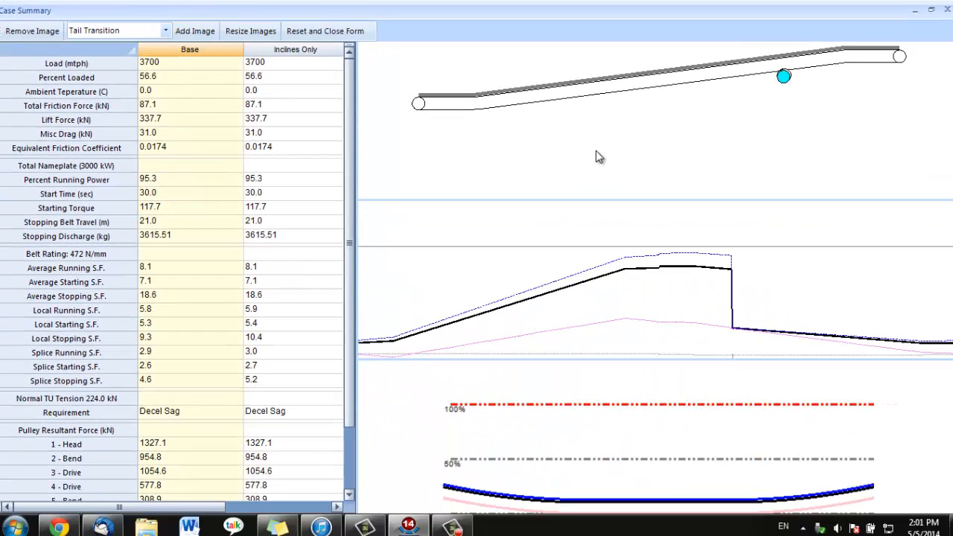
right_click(598, 156)
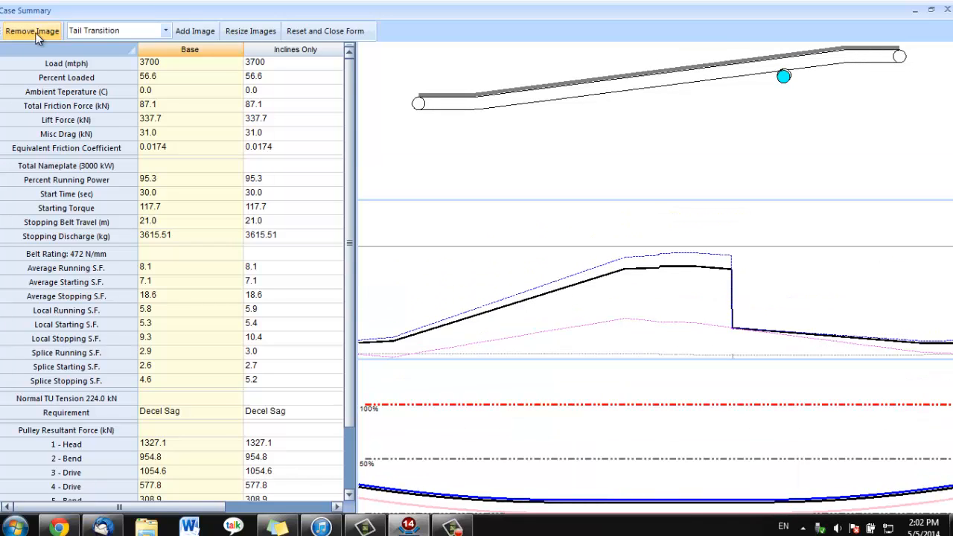
mouse_move(399, 146)
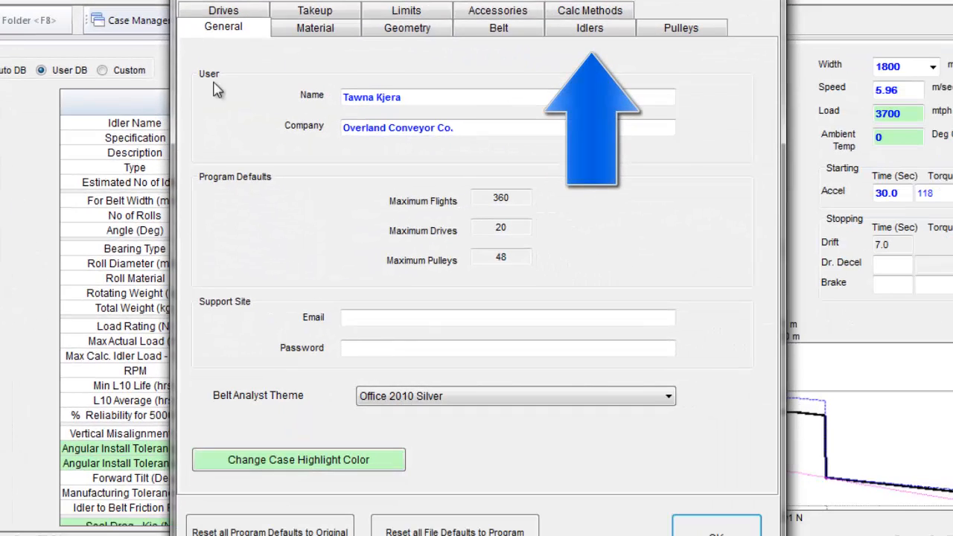
Step: Review the Idlers defaults with 10% minimum bearing failure reliability and accept them
click(590, 27)
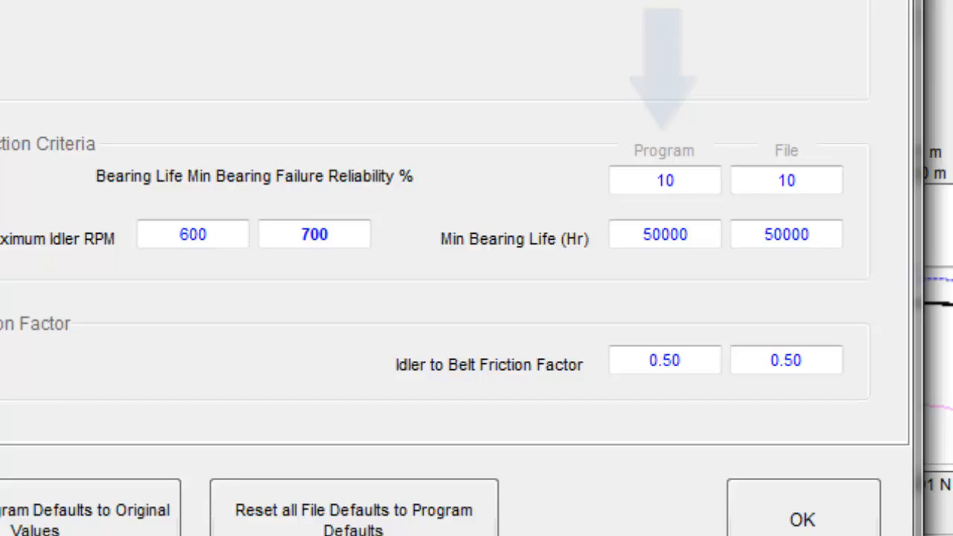
click(801, 520)
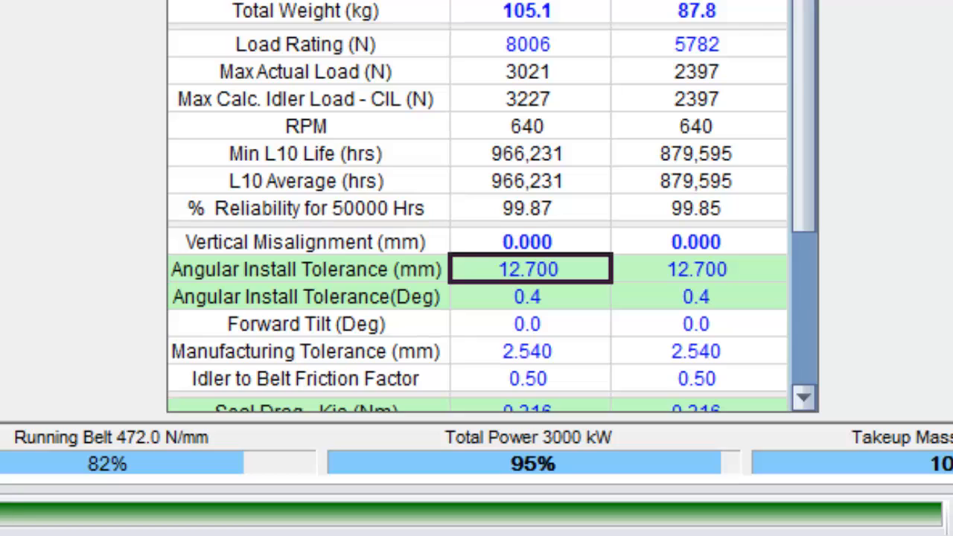
mouse_move(569, 271)
text(12)
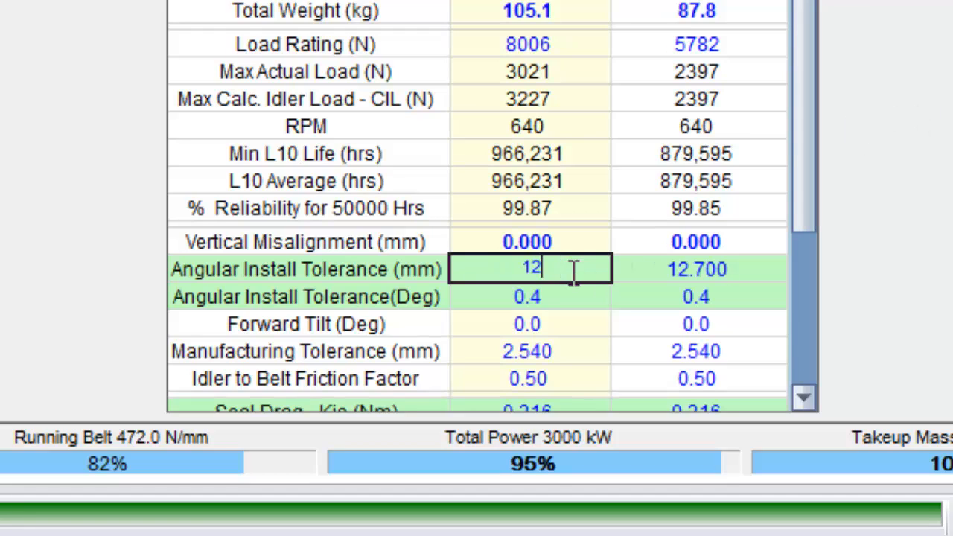
Step: Edit the carry idler angular install tolerance in mm and move to the degrees cell
text(.500)
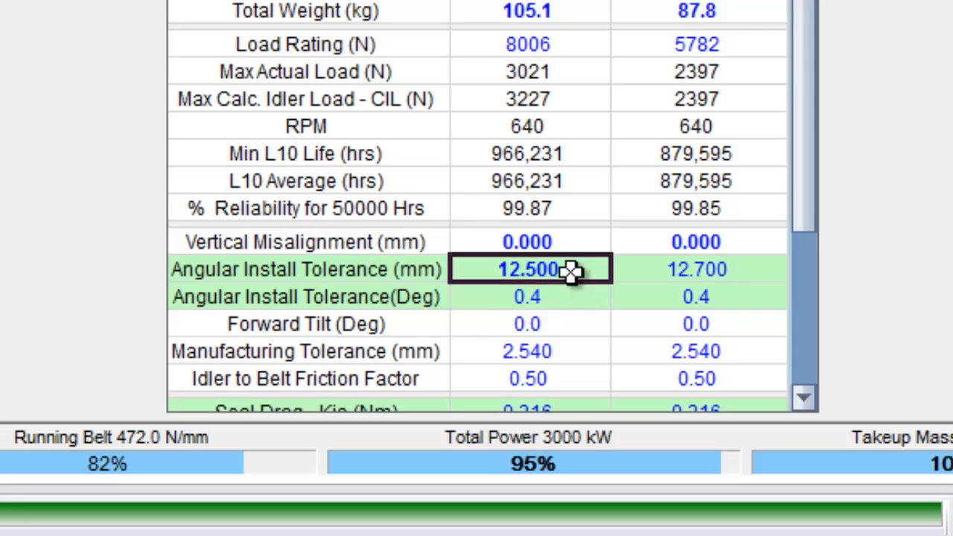
click(528, 296)
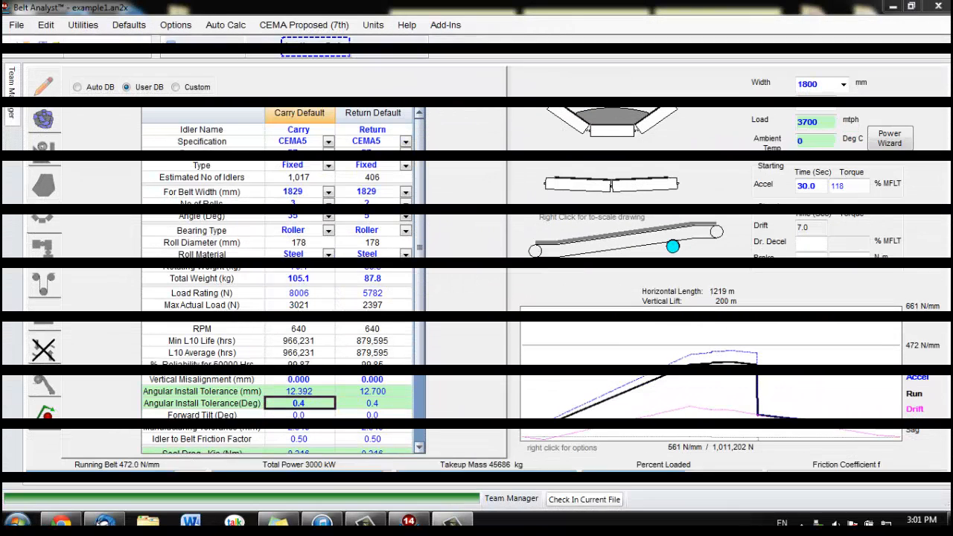
click(315, 46)
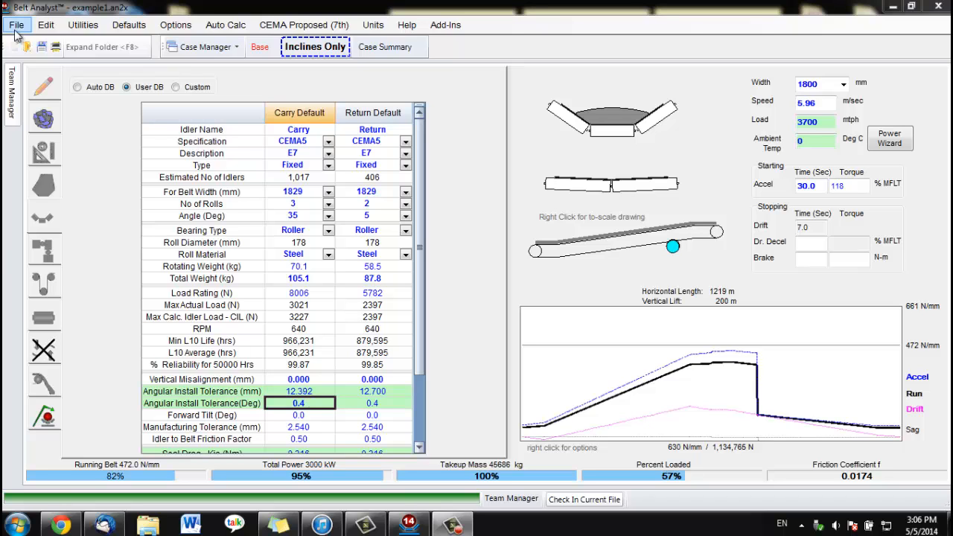
click(15, 24)
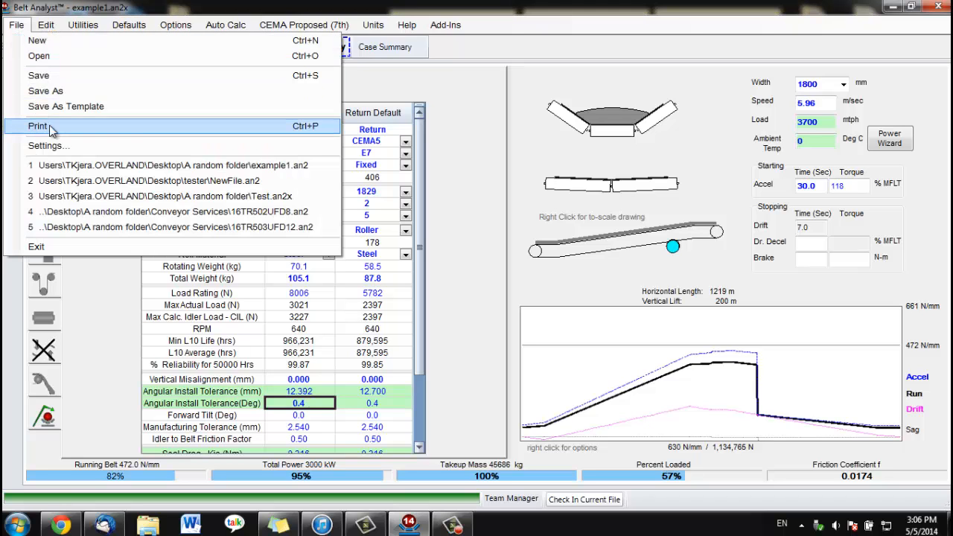
click(37, 126)
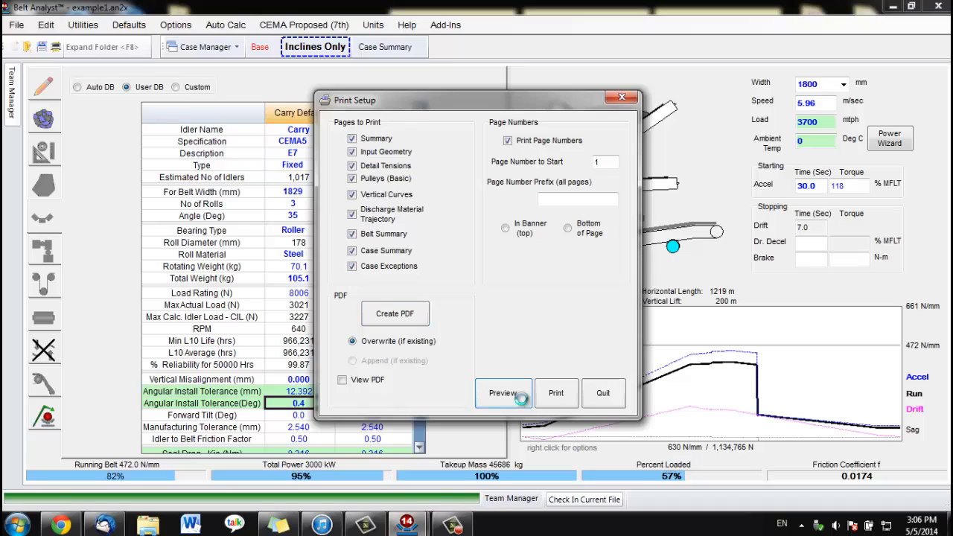
click(503, 393)
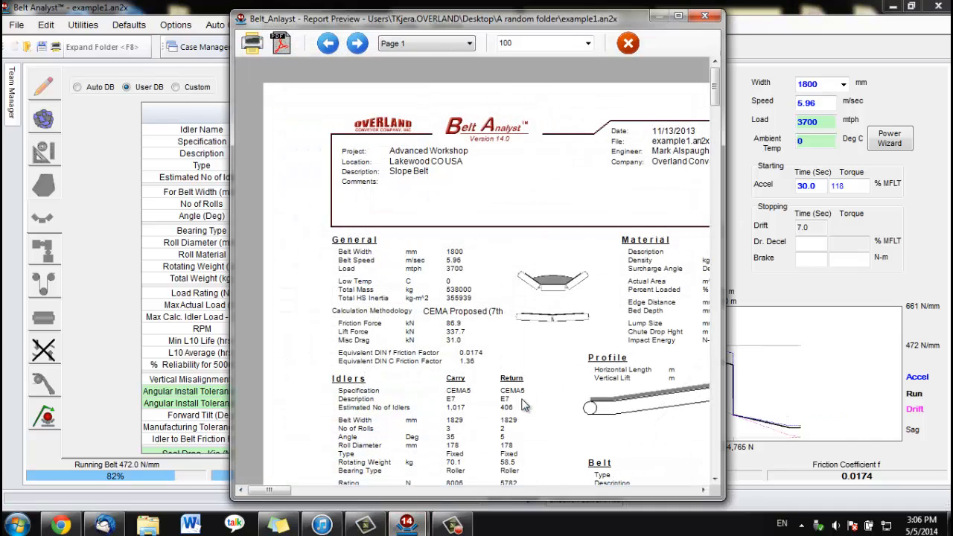
click(454, 41)
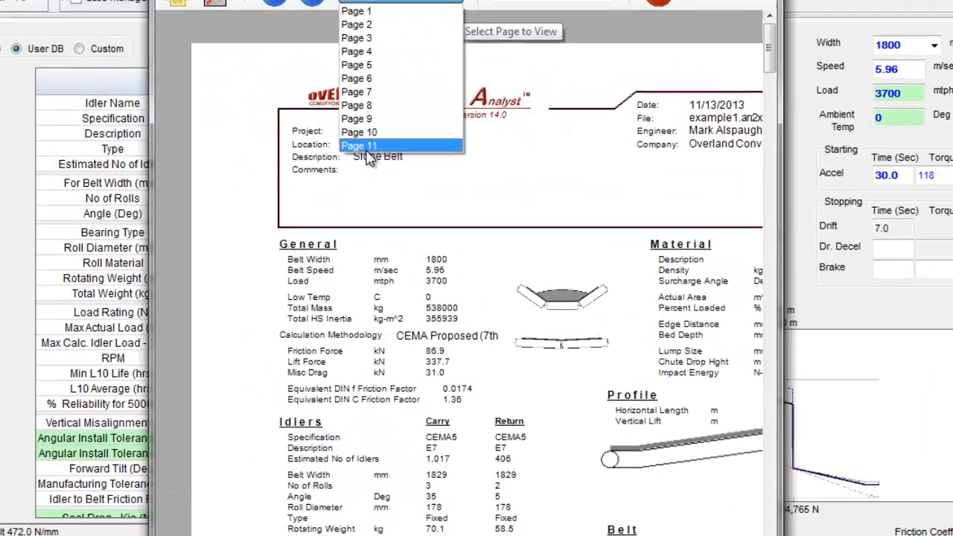
click(360, 146)
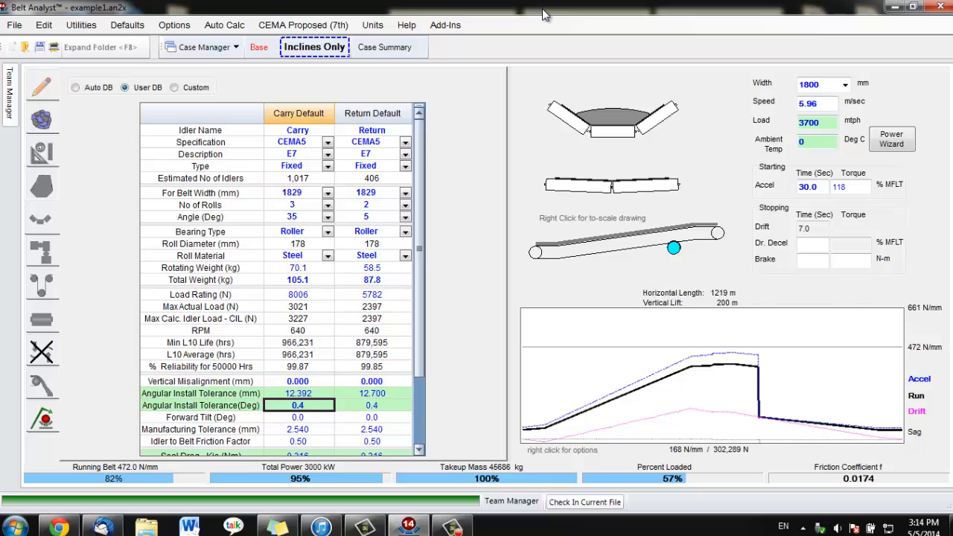
mouse_move(182, 63)
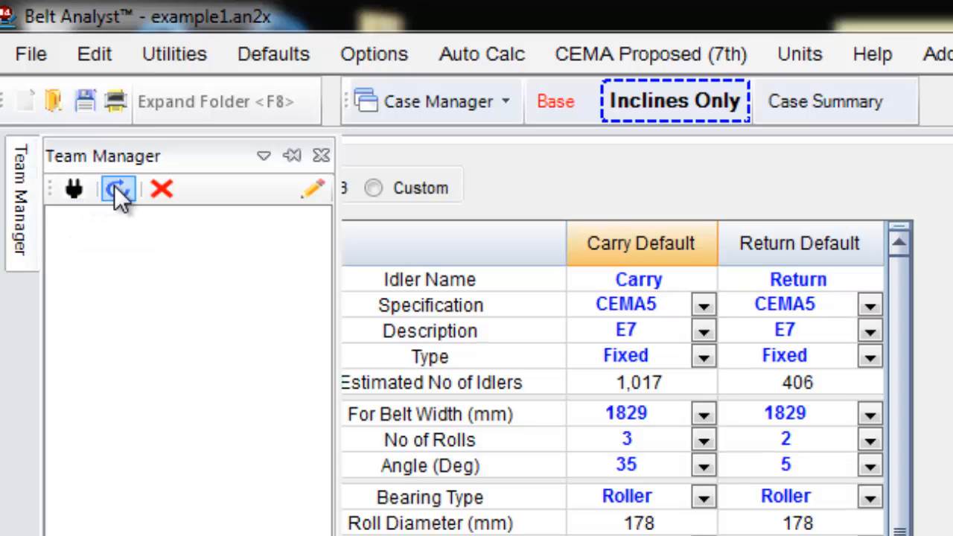
mouse_move(116, 189)
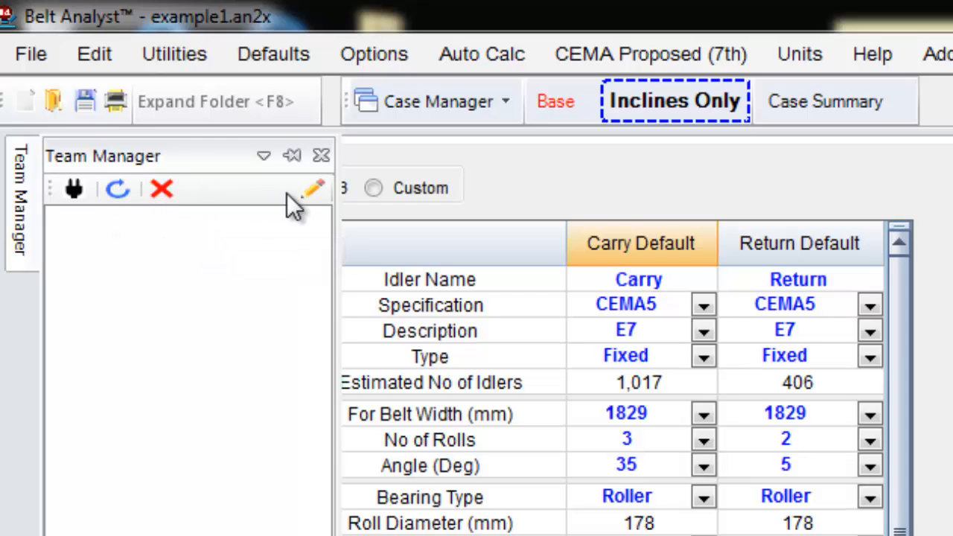
mouse_move(312, 187)
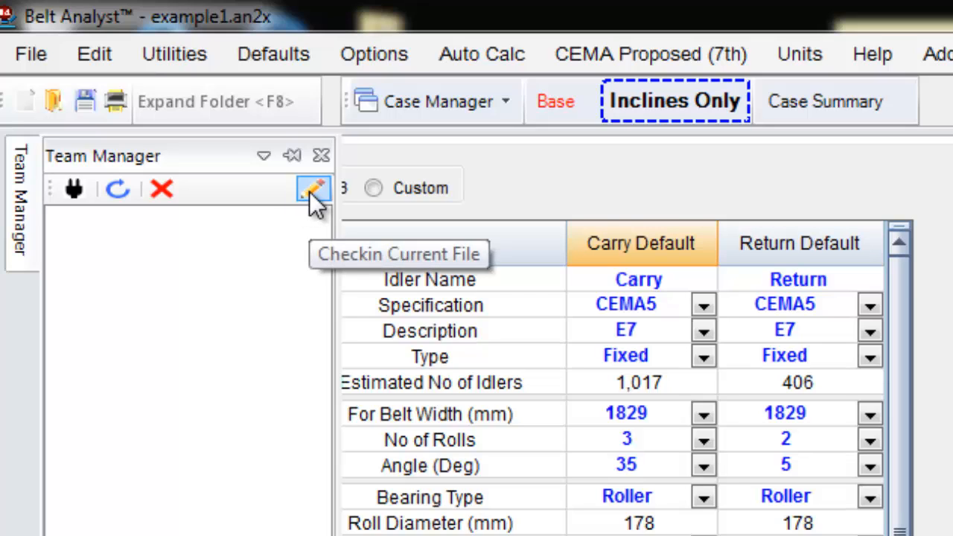